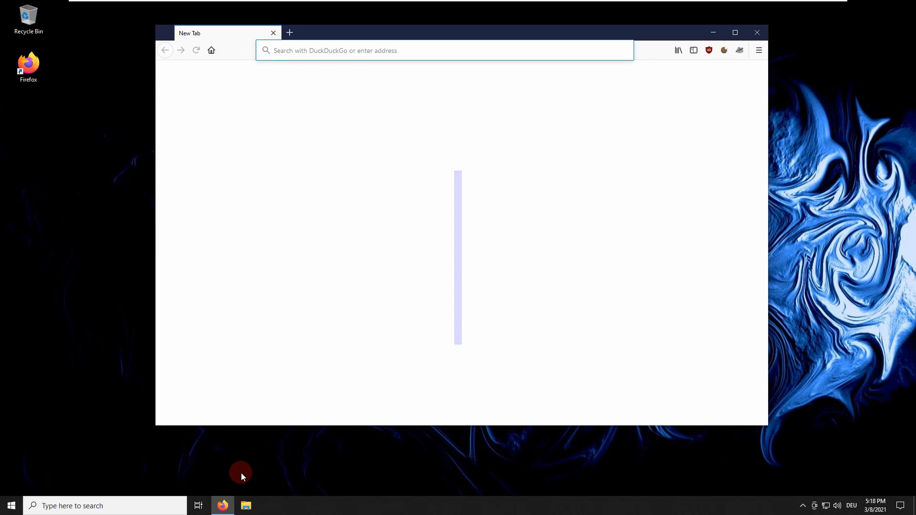
Paste & Go in the address bar to search 'wikipedia favicon' on DuckDuckGo.
{"action": "right_click", "coordinate": [333, 55]}
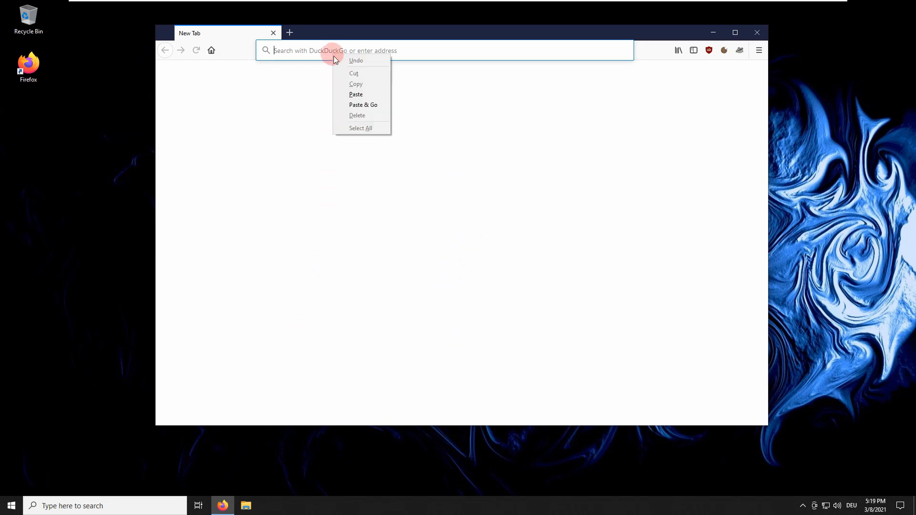
{"action": "left_click", "coordinate": [356, 95]}
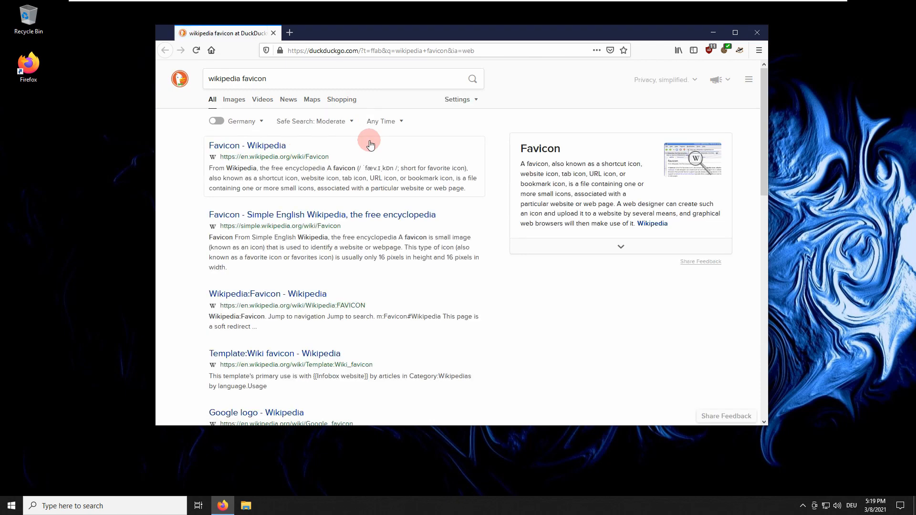
Open the 'Favicon - Wikipedia' result and scroll to the How to use browser support table.
{"action": "left_click", "coordinate": [246, 145]}
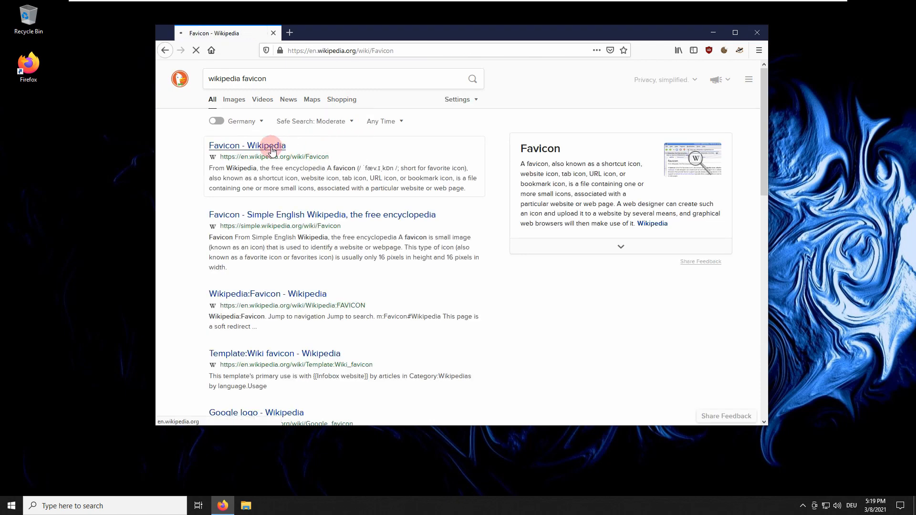
{"action": "left_click", "coordinate": [246, 146]}
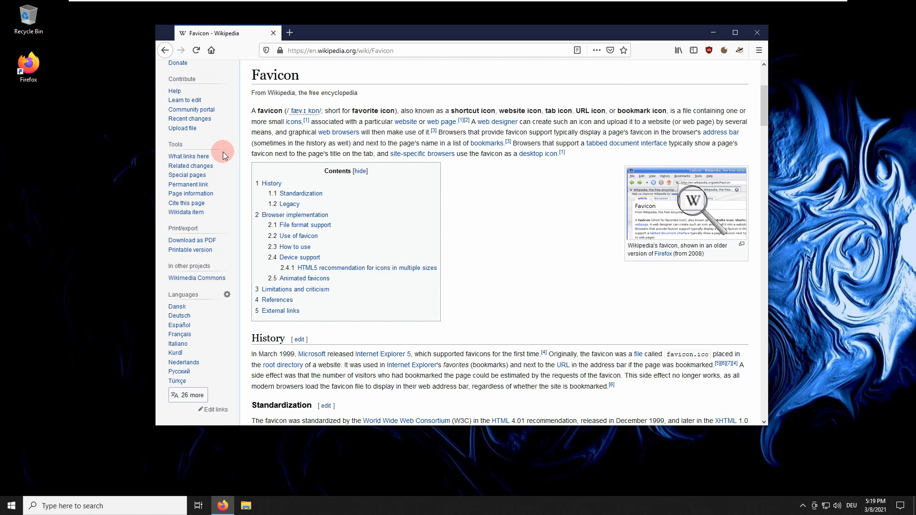
{"action": "scroll", "scroll_direction": "down", "scroll_amount": 3}
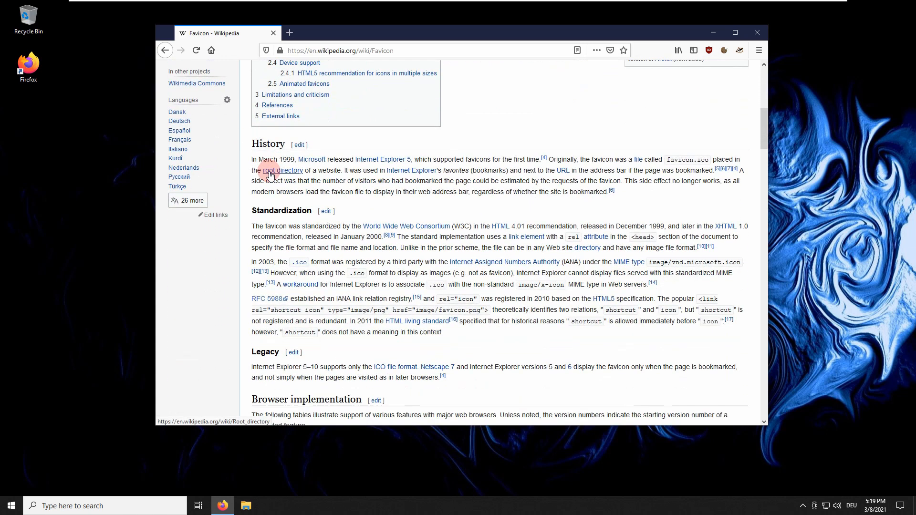
{"action": "scroll", "scroll_direction": "down", "scroll_amount": 3}
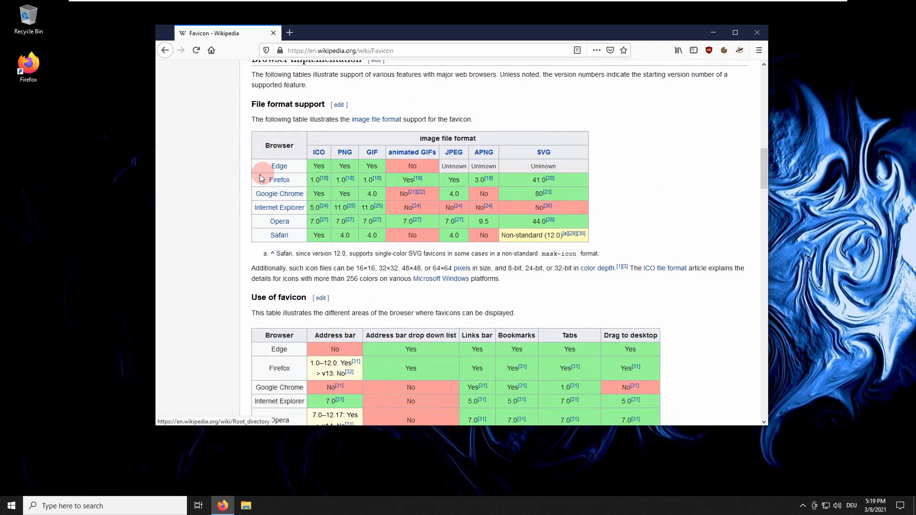
{"action": "mouse_move", "coordinate": [220, 212]}
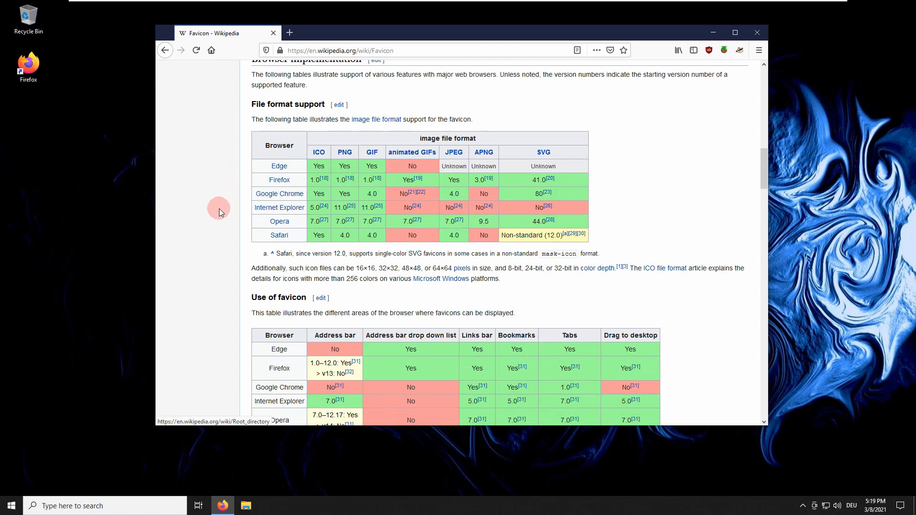
{"action": "scroll", "scroll_direction": "down", "scroll_amount": 3}
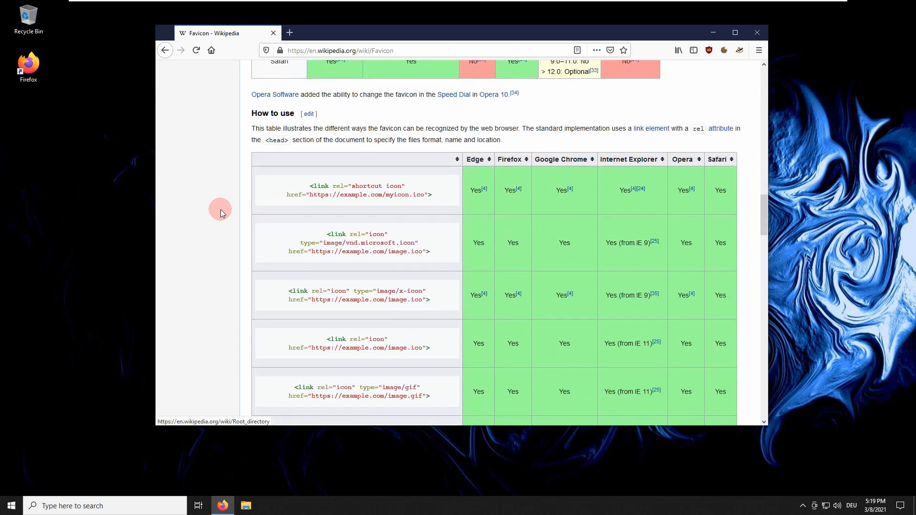
{"action": "scroll", "scroll_direction": "down", "scroll_amount": 3}
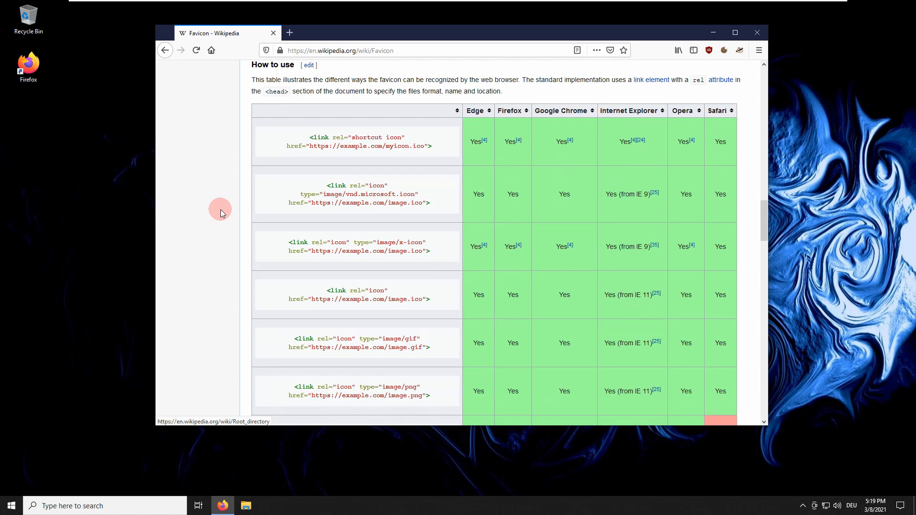
{"action": "mouse_move", "coordinate": [251, 195]}
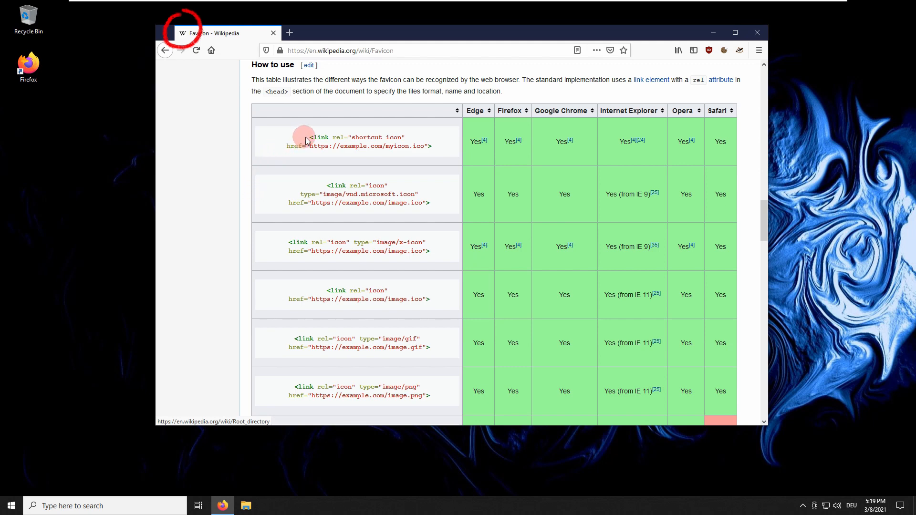
Select the '<link rel="shortcut icon"' snippet in the table's first row.
{"action": "left_click_drag", "start_coordinate": [305, 136], "coordinate": [404, 136]}
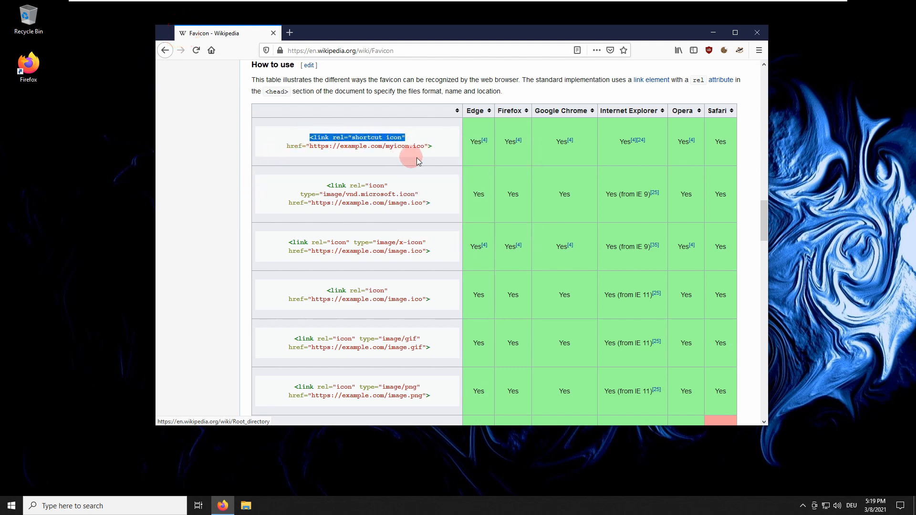
{"action": "mouse_move", "coordinate": [230, 131]}
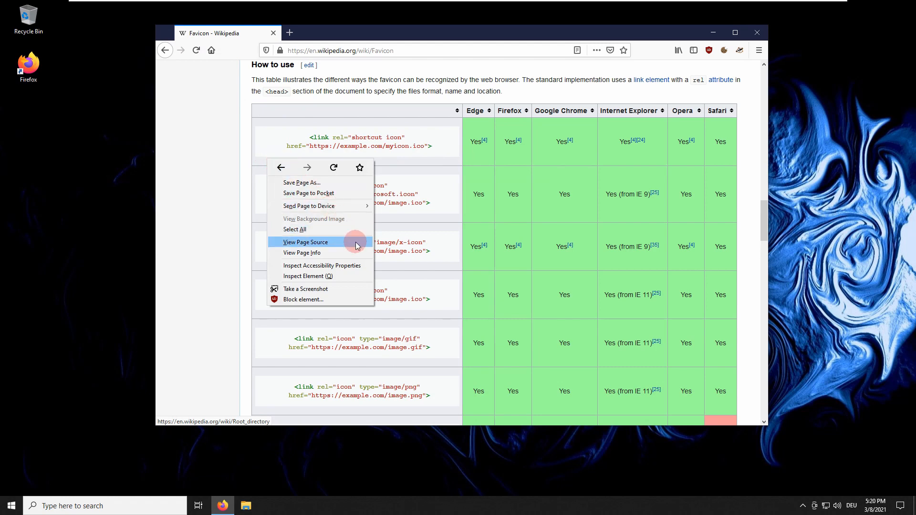
View the page source, open the shortcut icon link and save wikipedia.ico as index.ico in Downloads.
{"action": "left_click", "coordinate": [306, 242]}
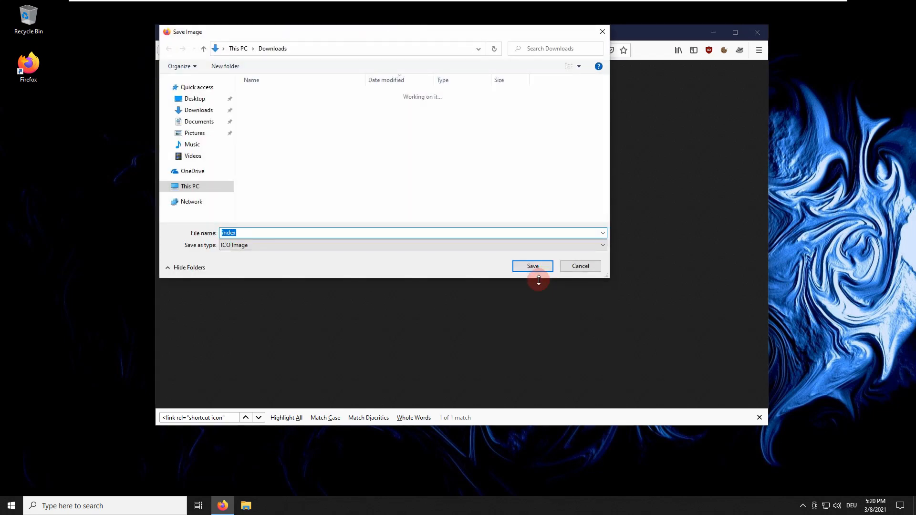
{"action": "left_click", "coordinate": [532, 266]}
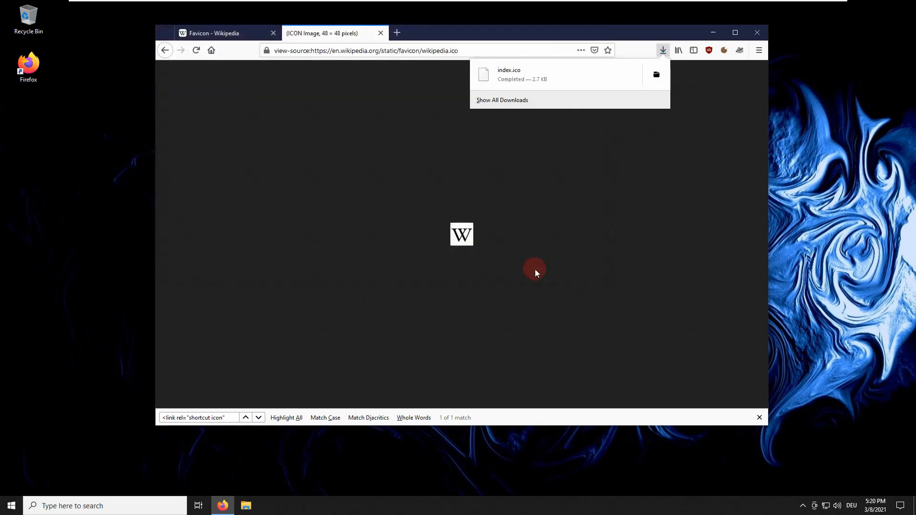
{"action": "mouse_move", "coordinate": [536, 178]}
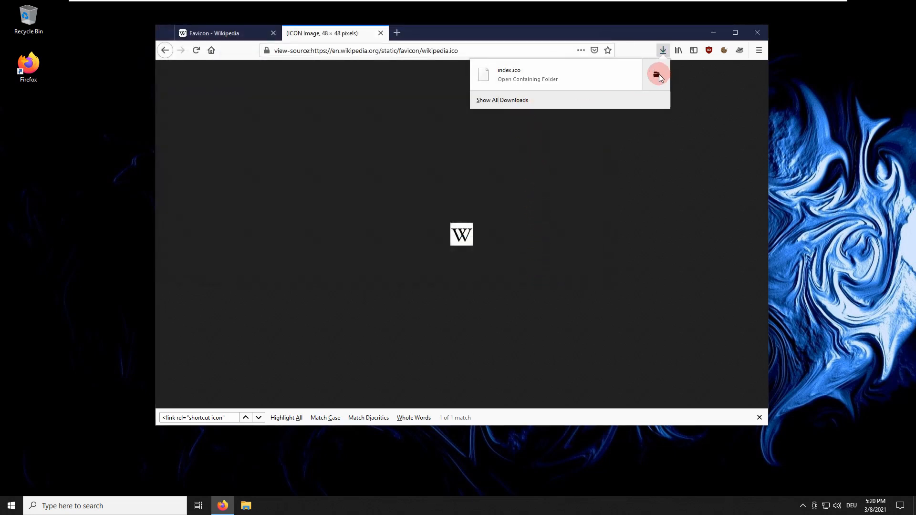
Show index.ico in its Downloads folder and inspect the downloaded icon file.
{"action": "left_click", "coordinate": [527, 79]}
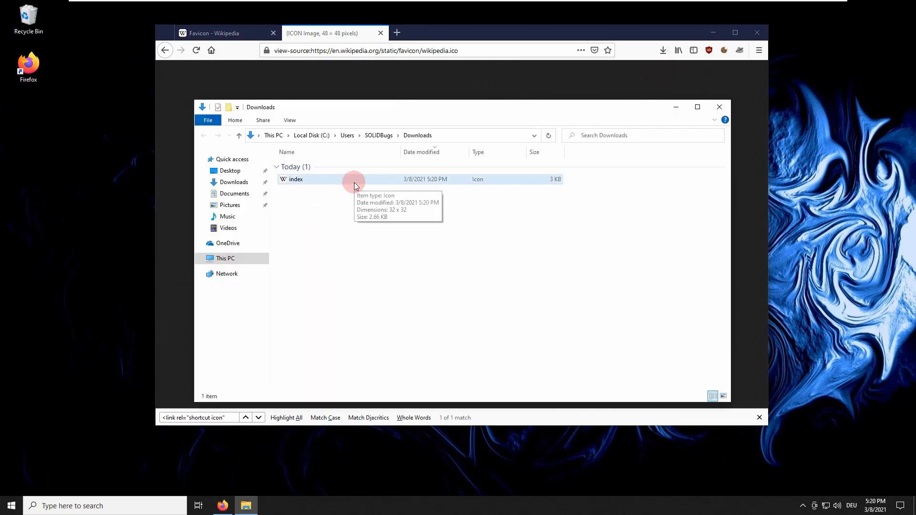
{"action": "left_click", "coordinate": [724, 396]}
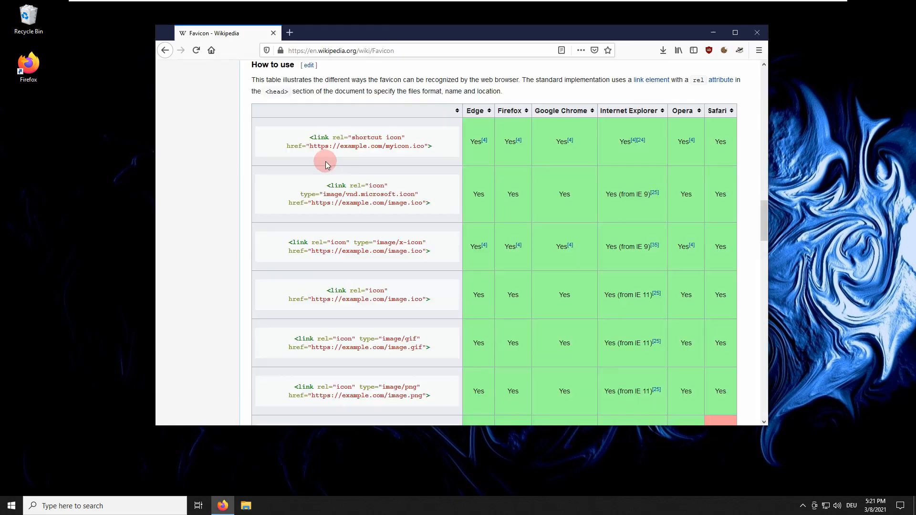
Reach the favicon.ico website-root row and select favicon.ico to copy it.
{"action": "scroll", "scroll_direction": "down", "scroll_amount": 3}
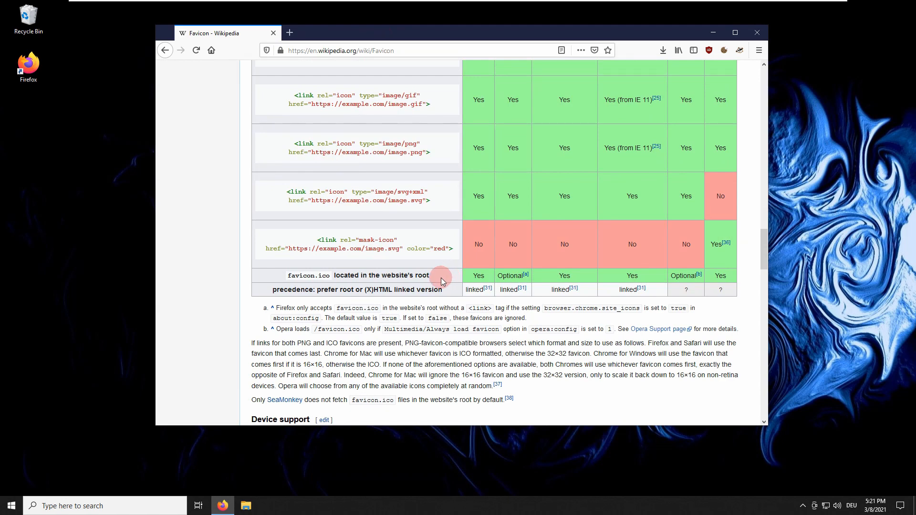
{"action": "mouse_move", "coordinate": [292, 276]}
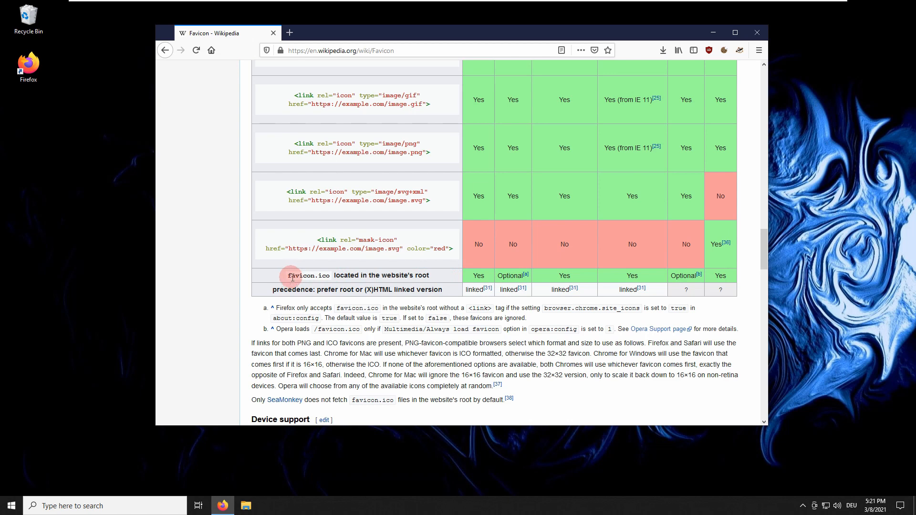
{"action": "double_click", "coordinate": [307, 275]}
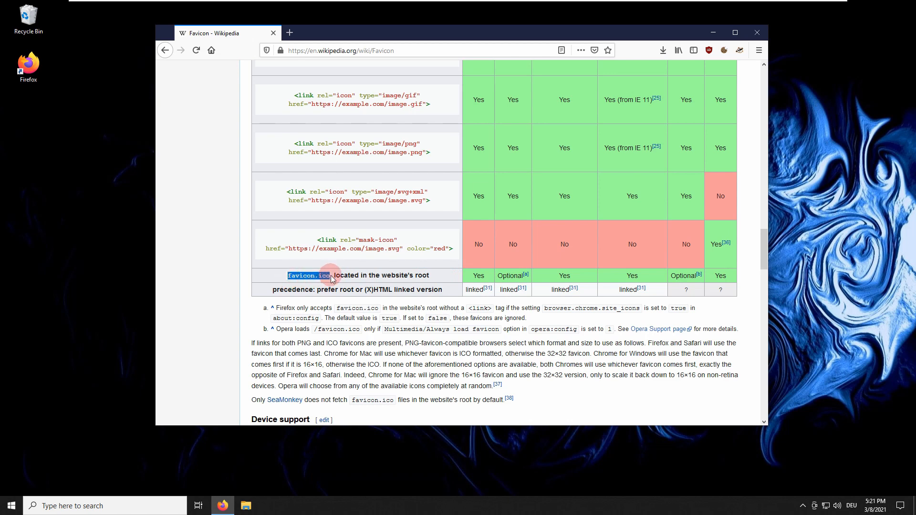
{"action": "right_click", "coordinate": [309, 275]}
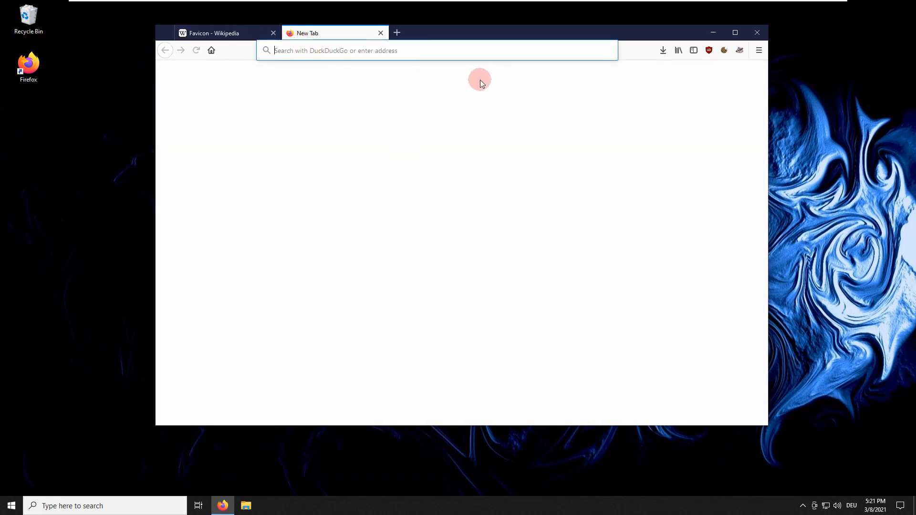
Enter yahoo.co as the address in a new tab.
{"action": "type", "text": "yahoo.co"}
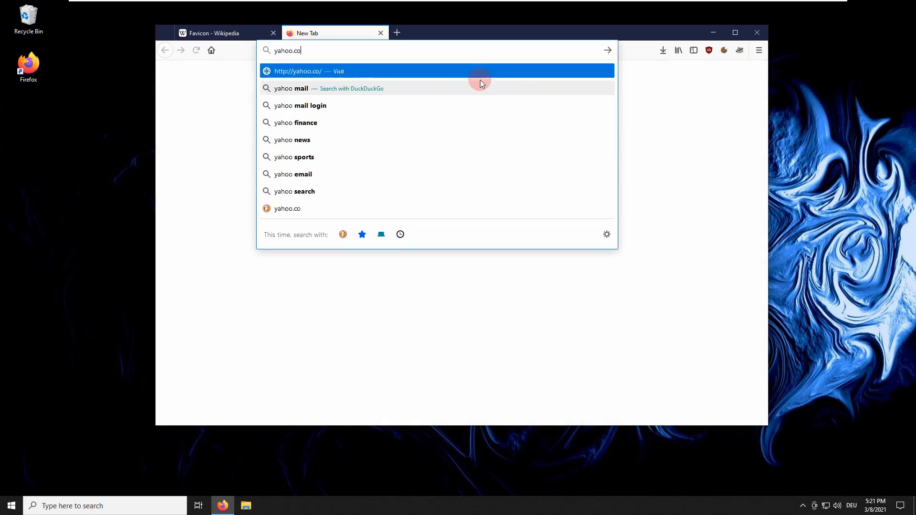